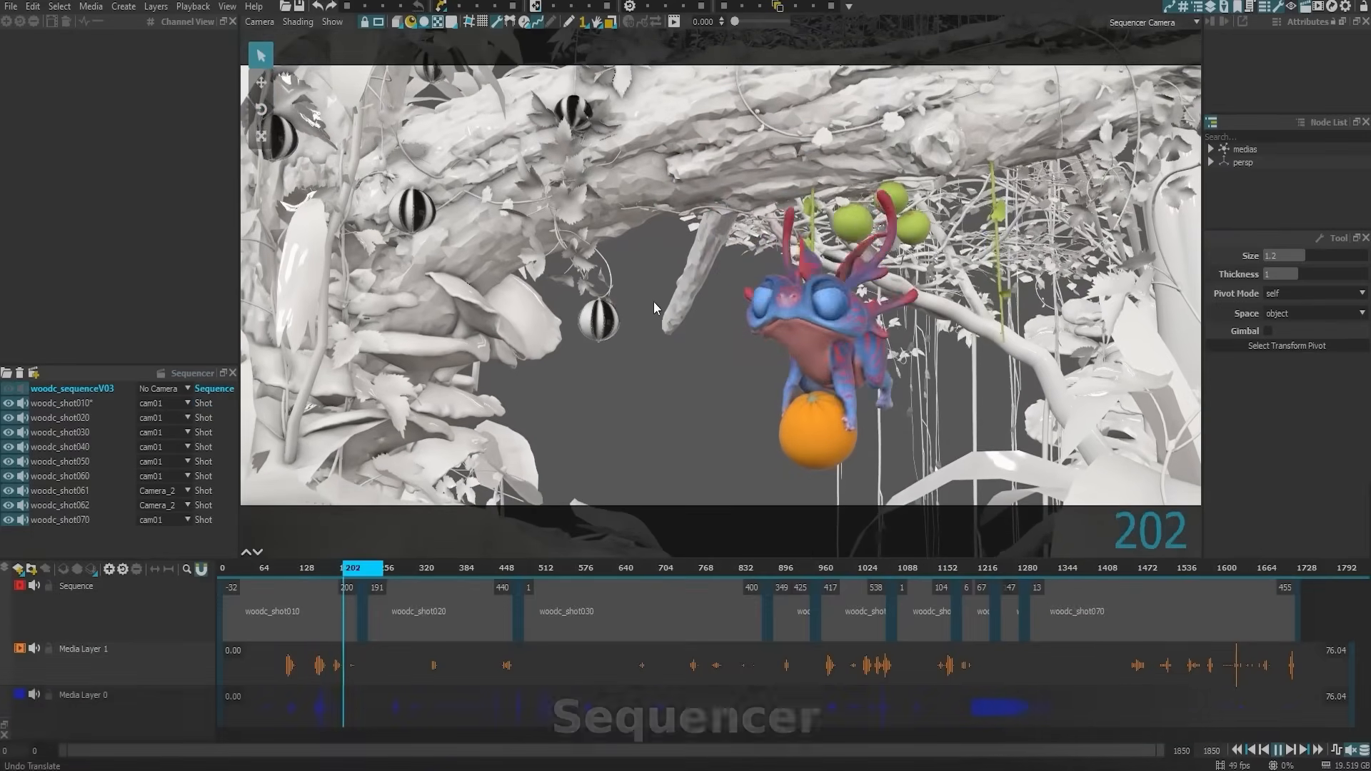
# Scroll the Rumba home page past Easy Character Posing, Animator Tools and Maya rigs to the demo video.
pyautogui.click(397, 566)
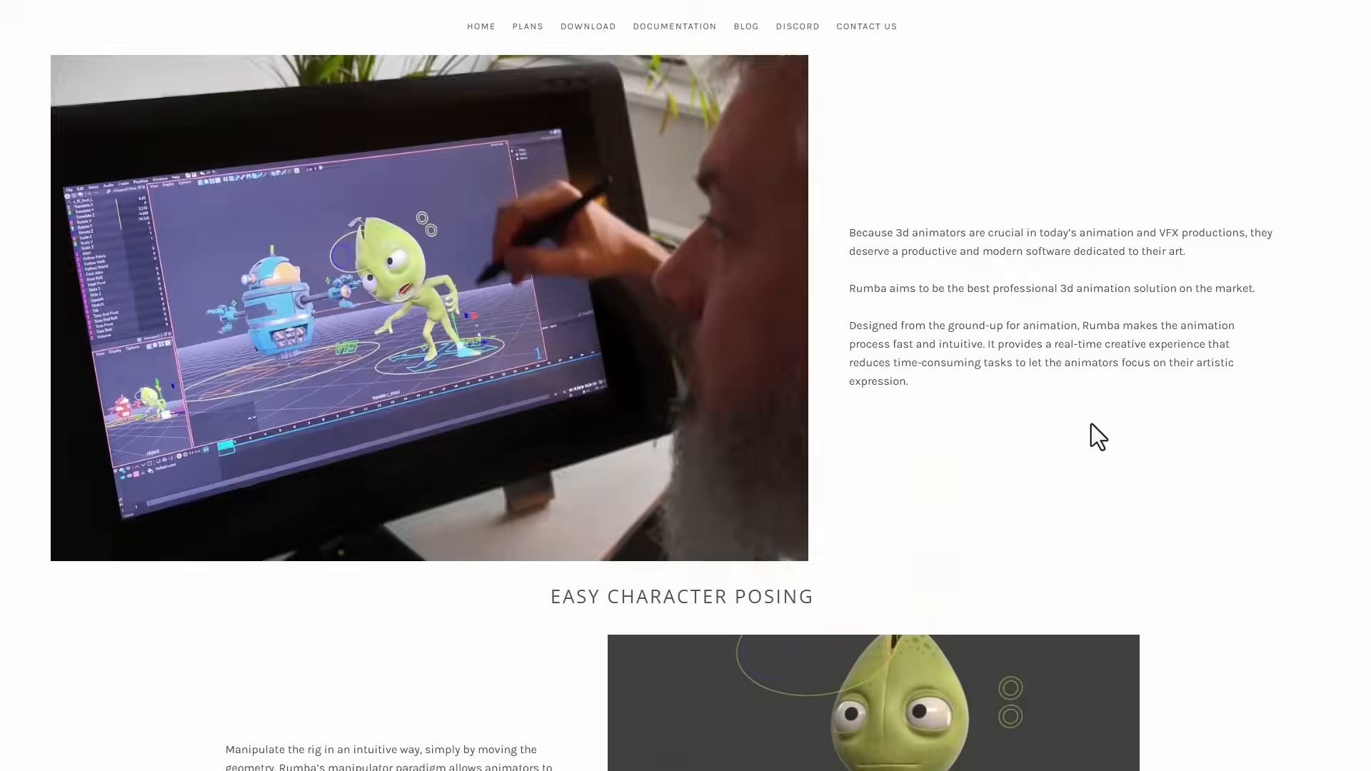
pyautogui.scroll(-3)
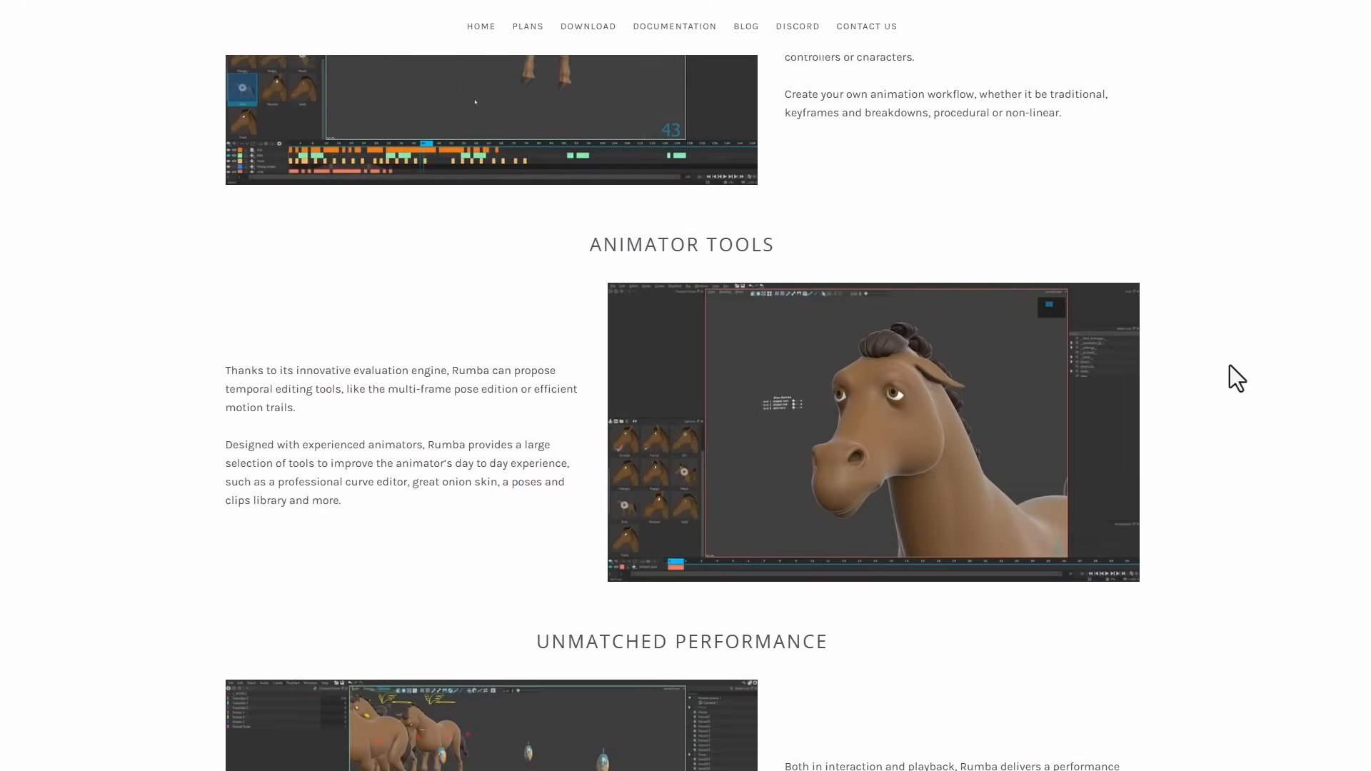
pyautogui.scroll(-3)
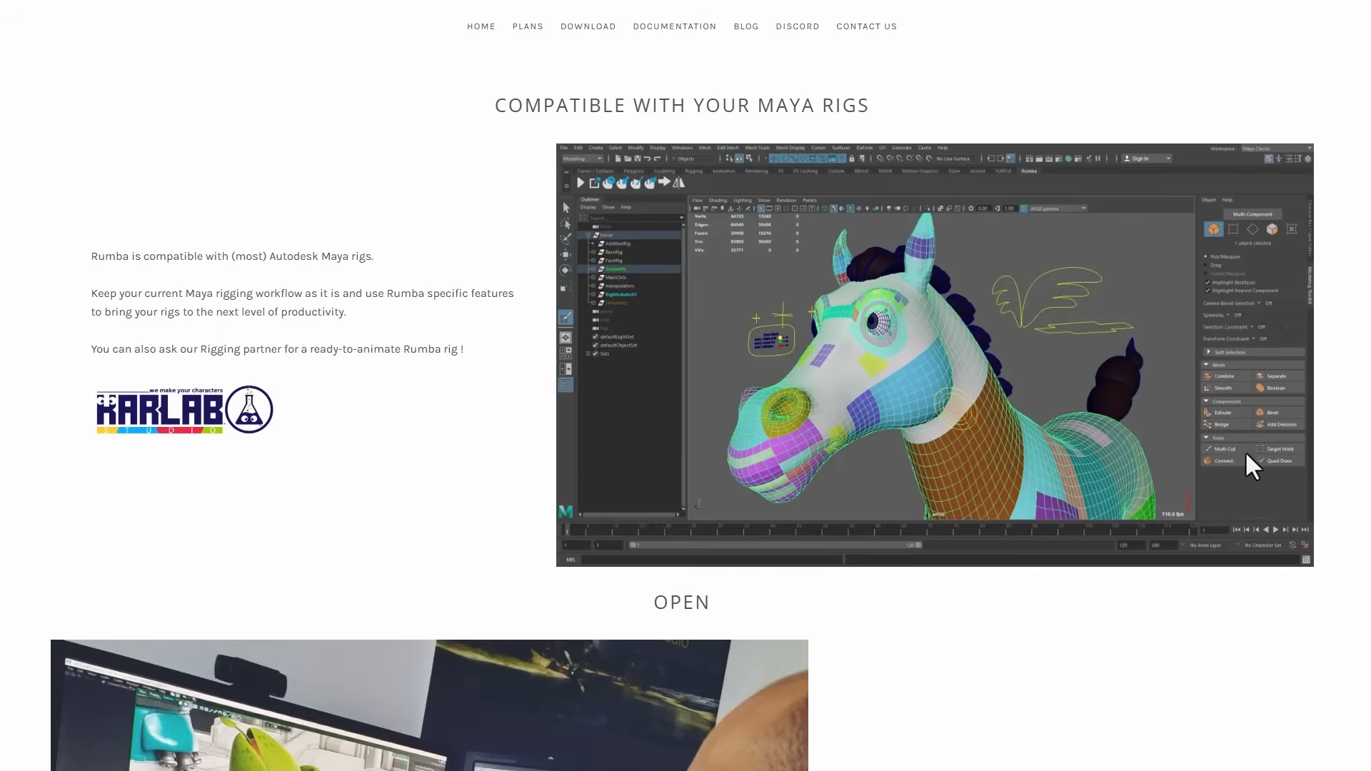
pyautogui.scroll(-3)
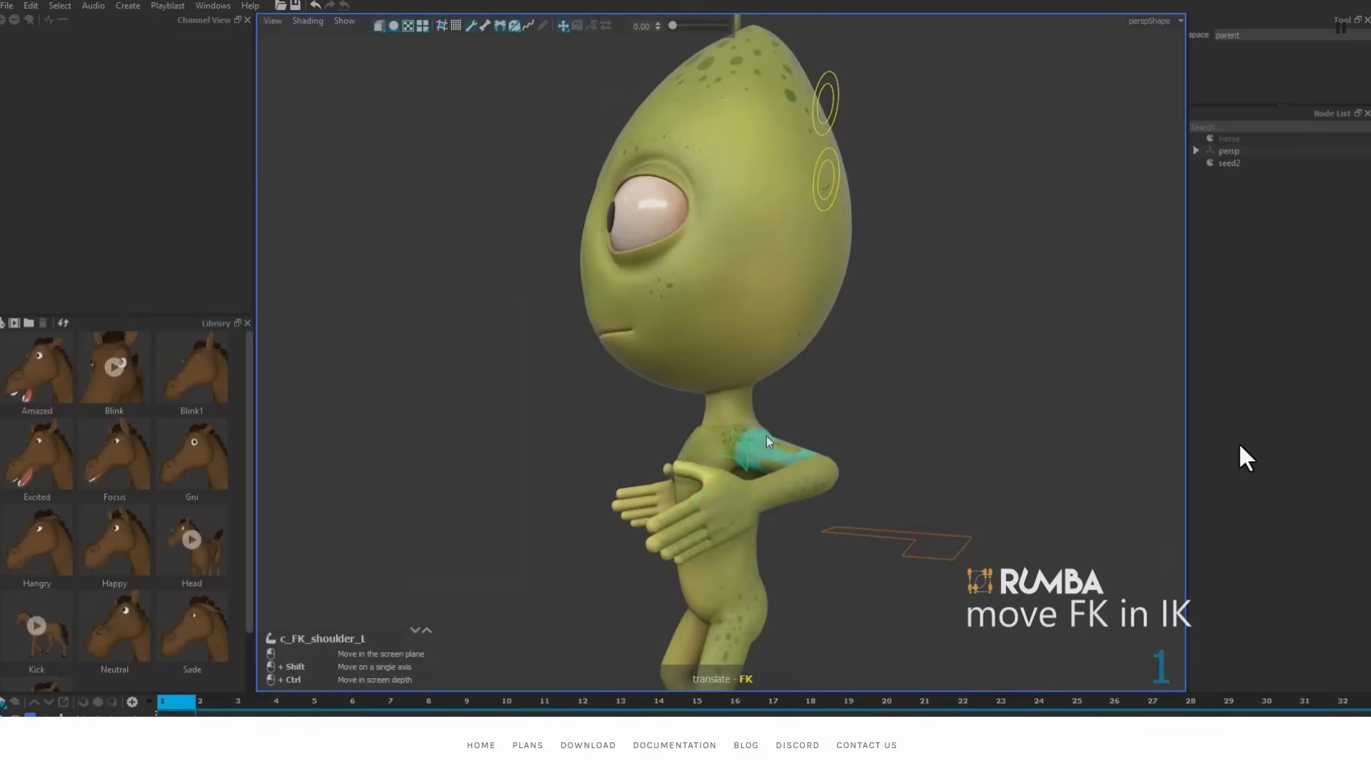
pyautogui.scroll(-3)
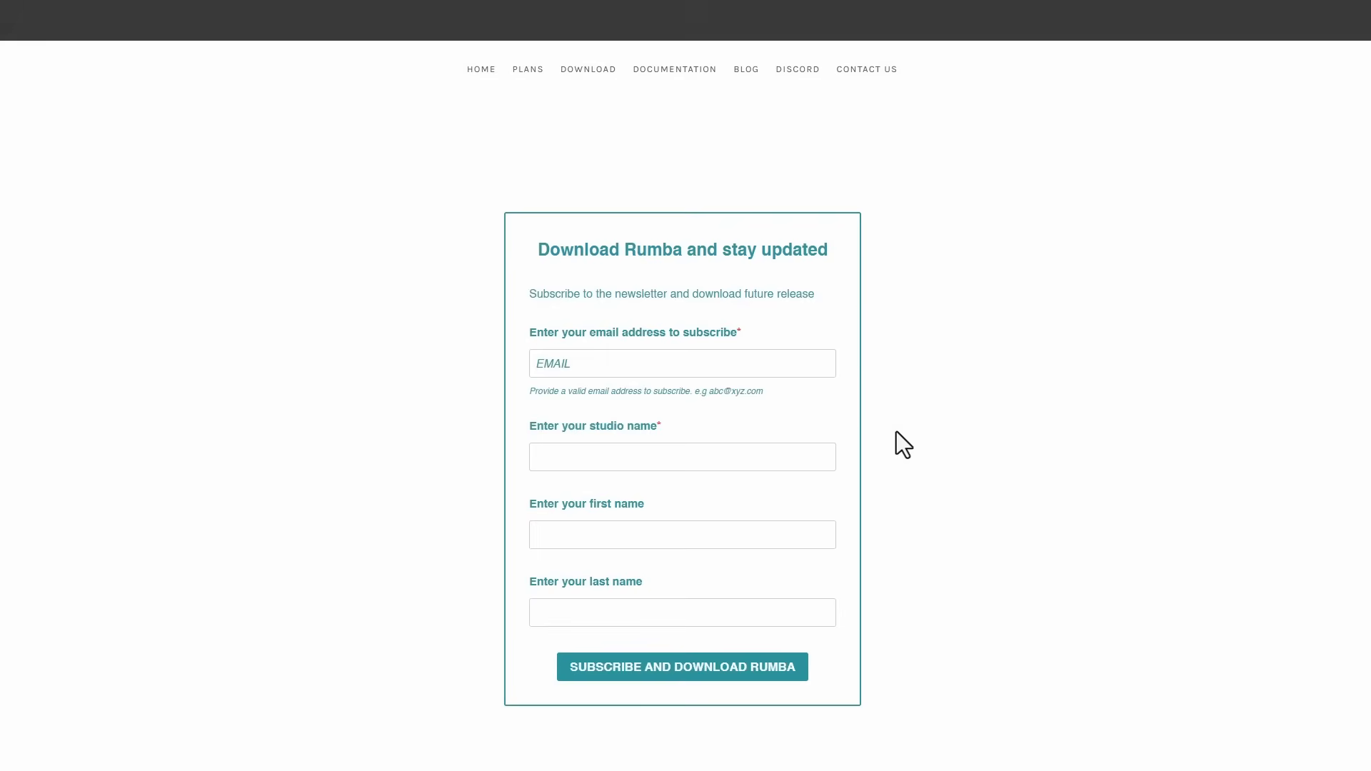
pyautogui.moveTo(887, 659)
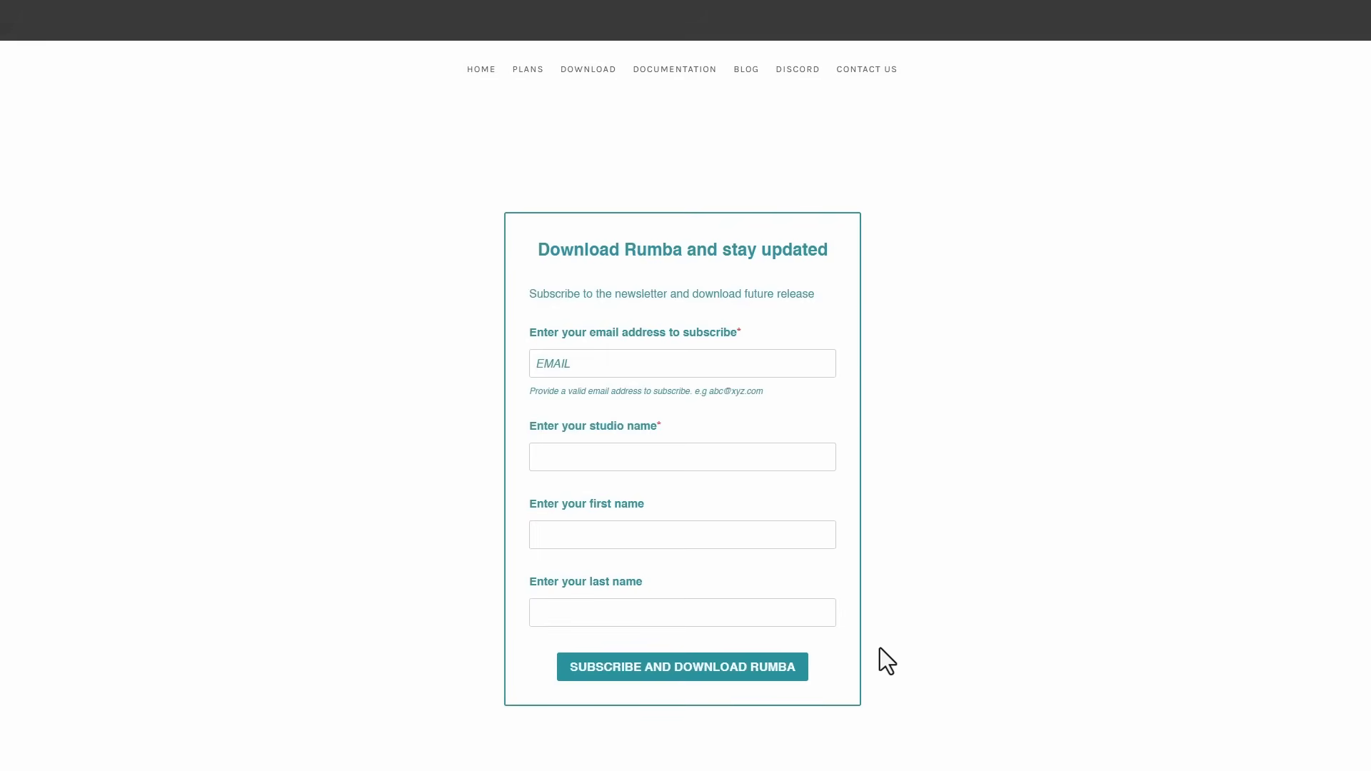
# Open PLANS to view the Enthusiast, Education, Freelancer and Studio pricing tiers.
pyautogui.click(527, 70)
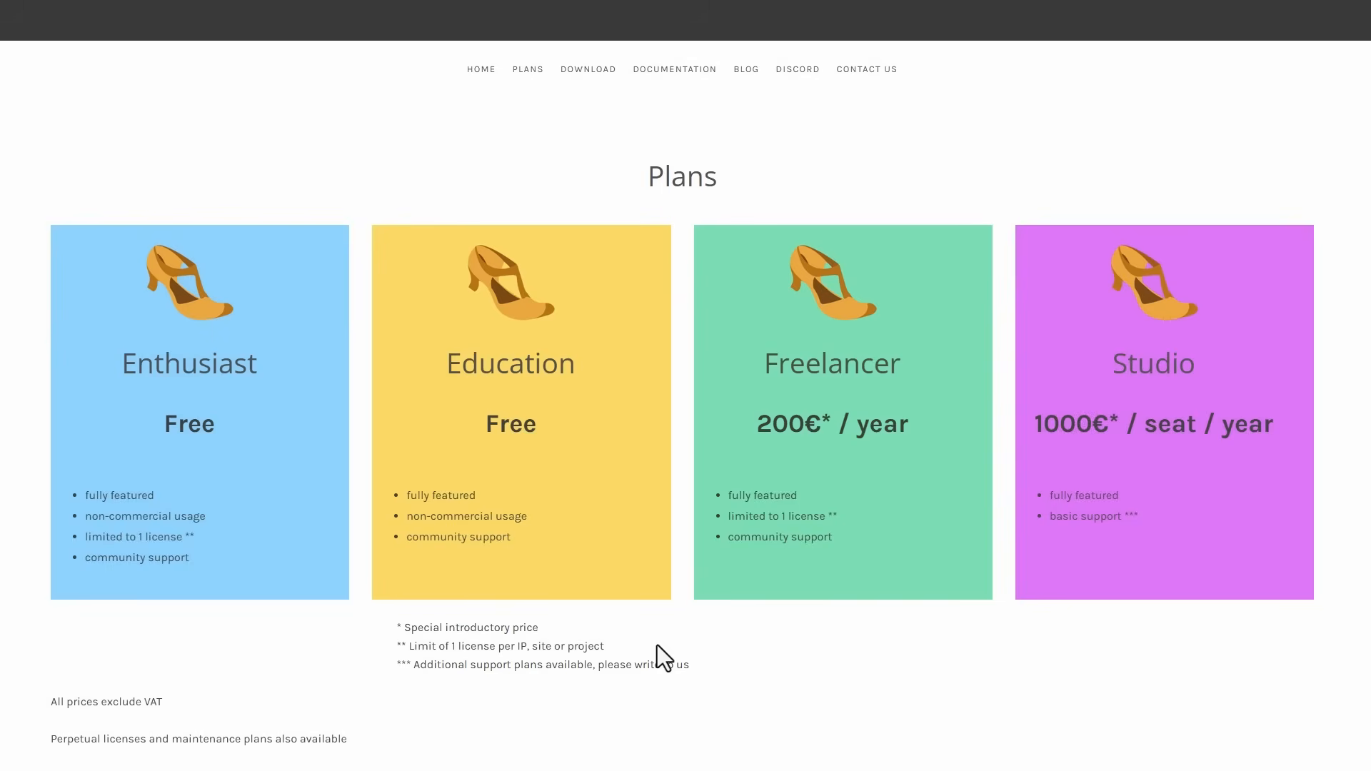
pyautogui.moveTo(641, 635)
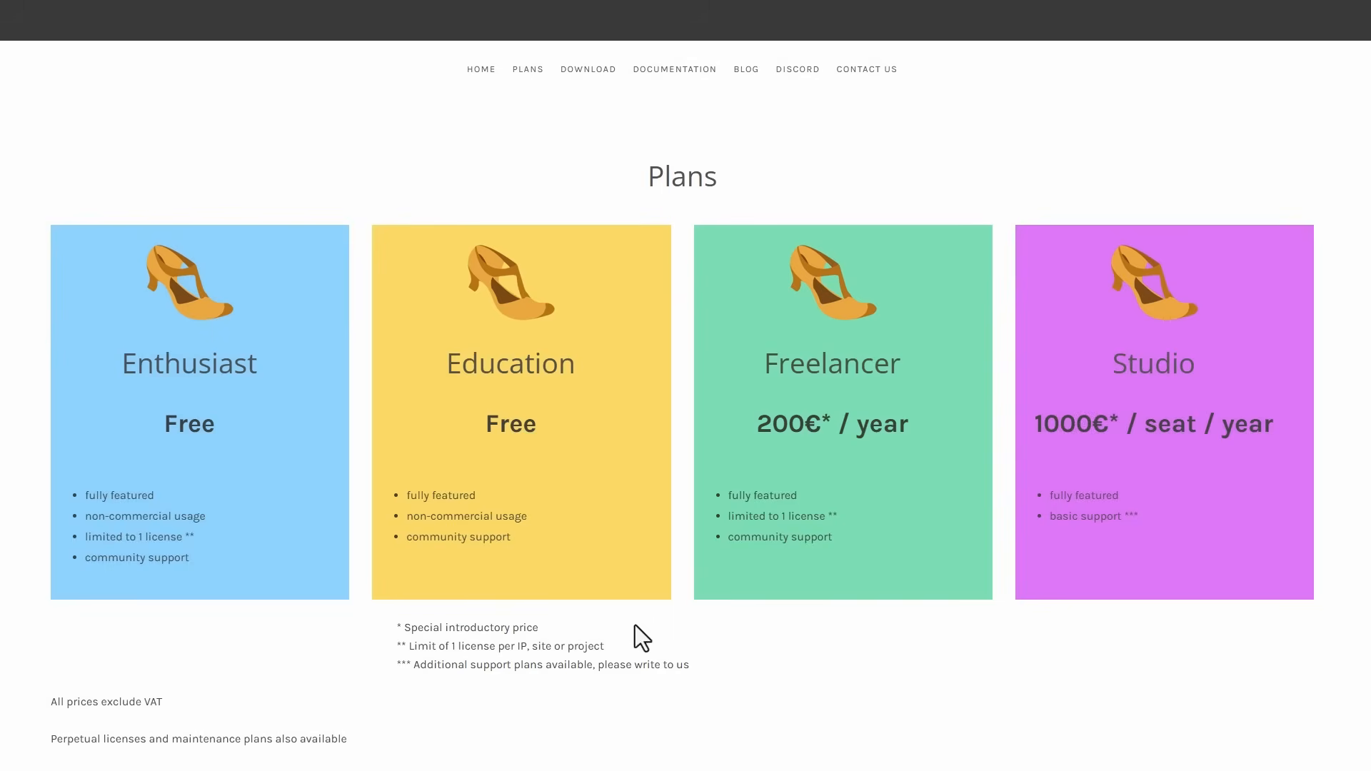
pyautogui.moveTo(422, 441)
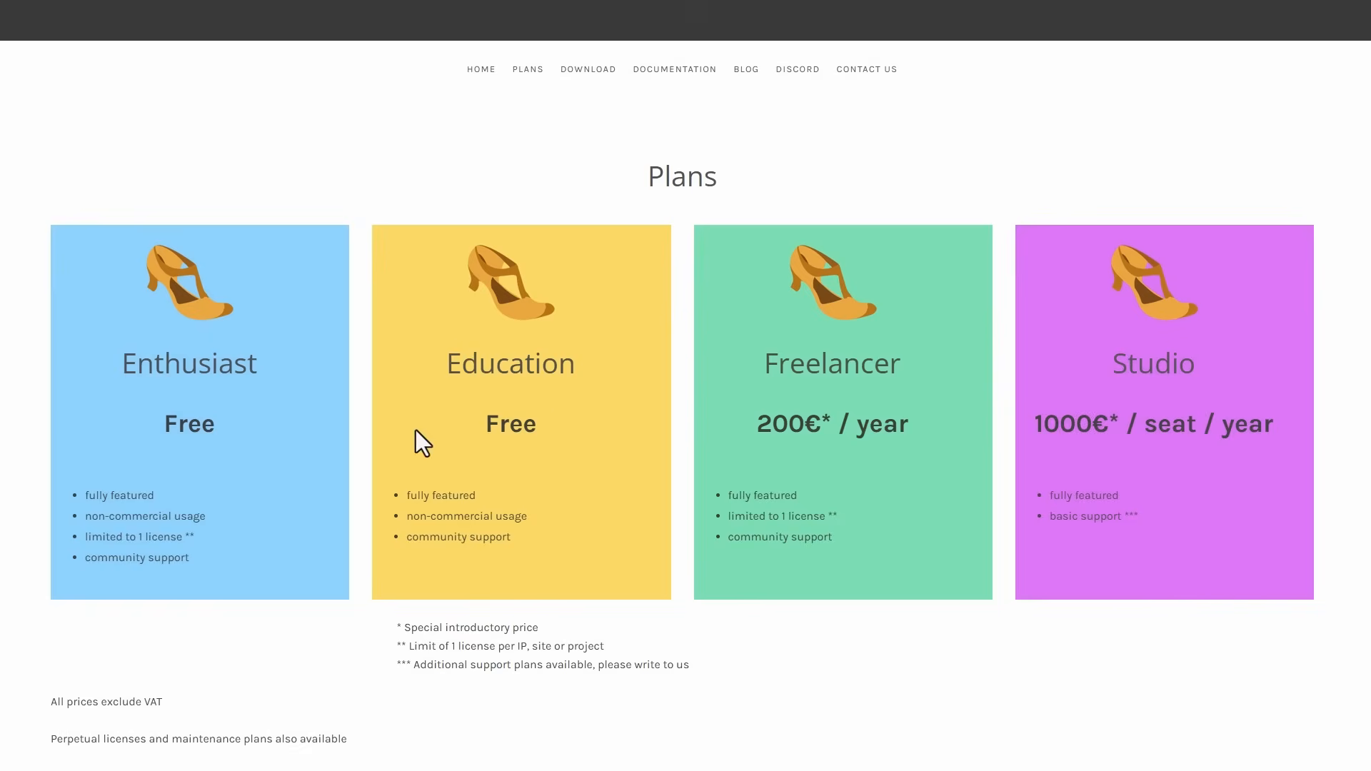